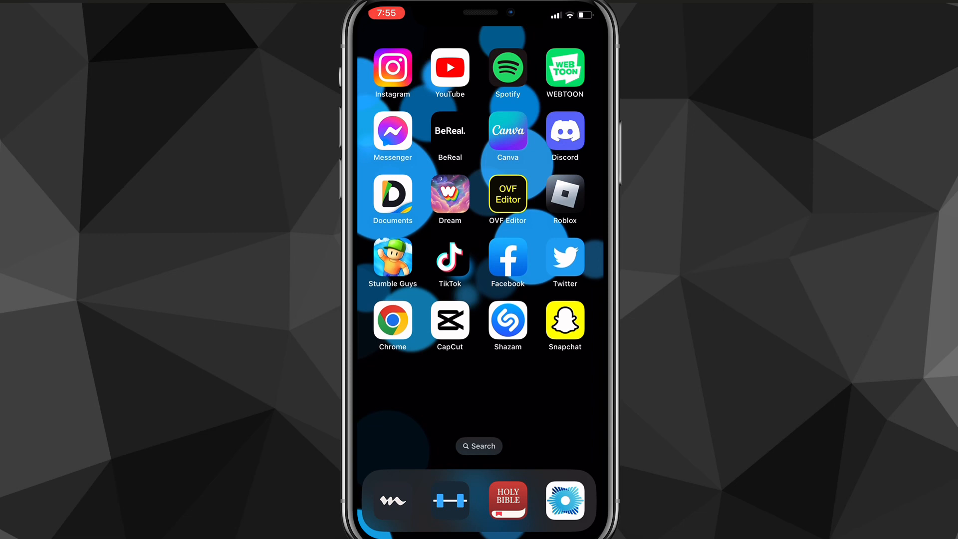
# Launch Snapchat from the Home Screen and switch to the Chat list
pyautogui.click(564, 320)
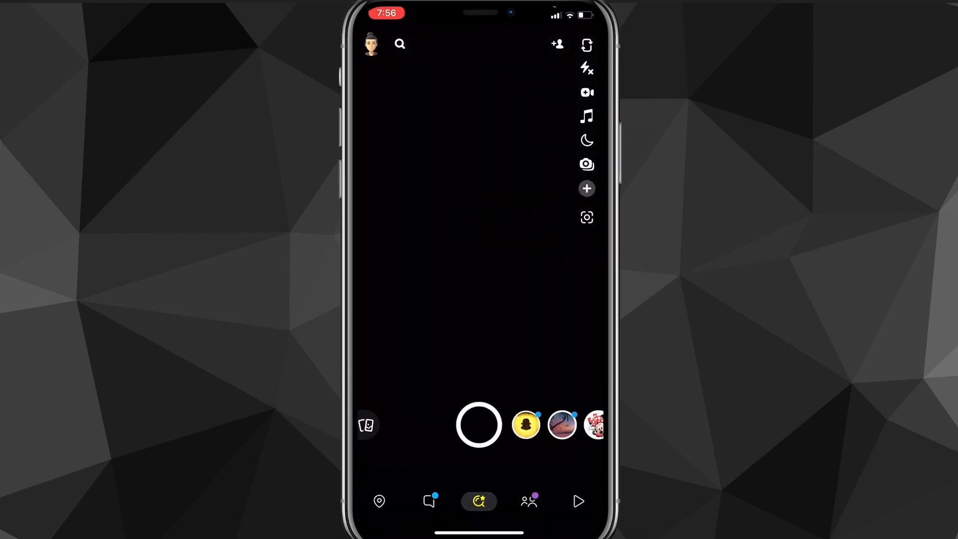
pyautogui.click(429, 501)
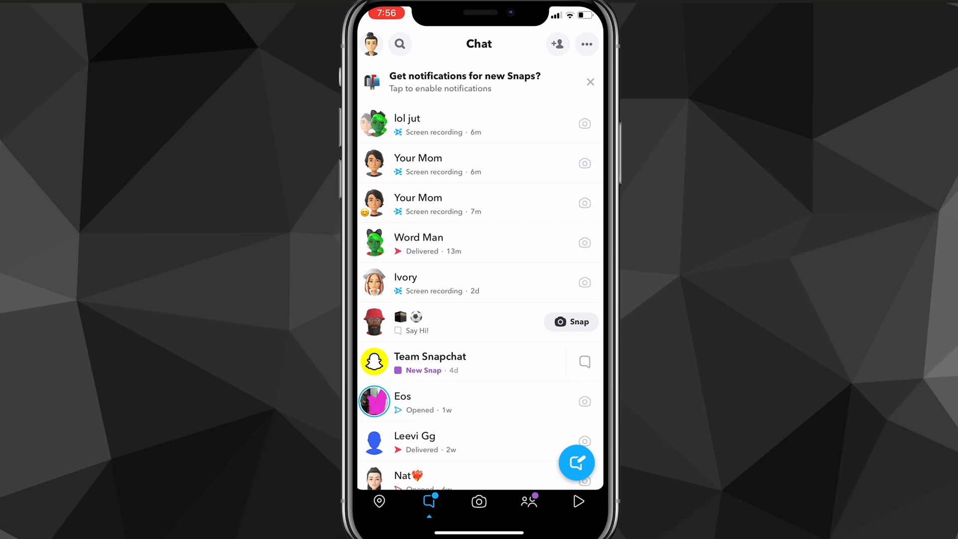
# Open your Bitmoji profile, then its gear-icon Settings screen
pyautogui.click(370, 43)
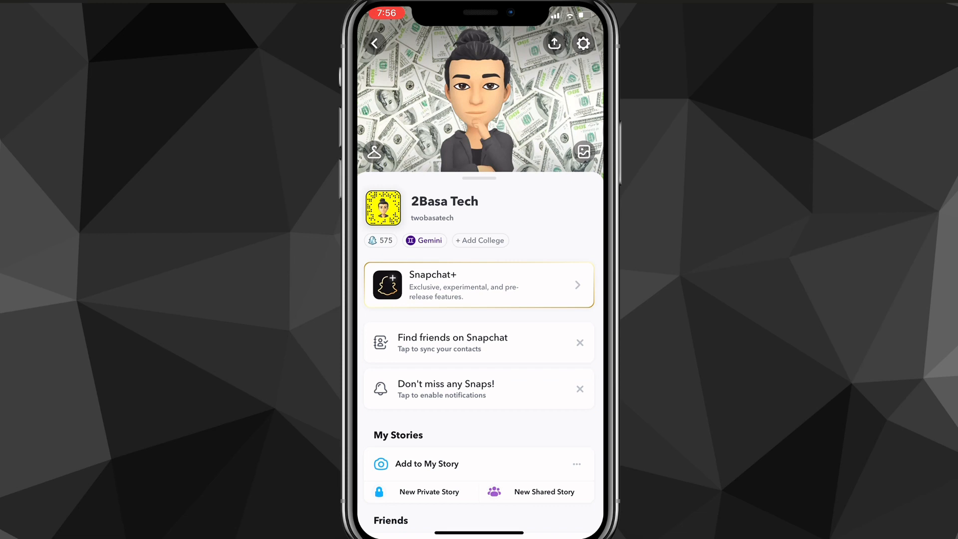
pyautogui.click(582, 43)
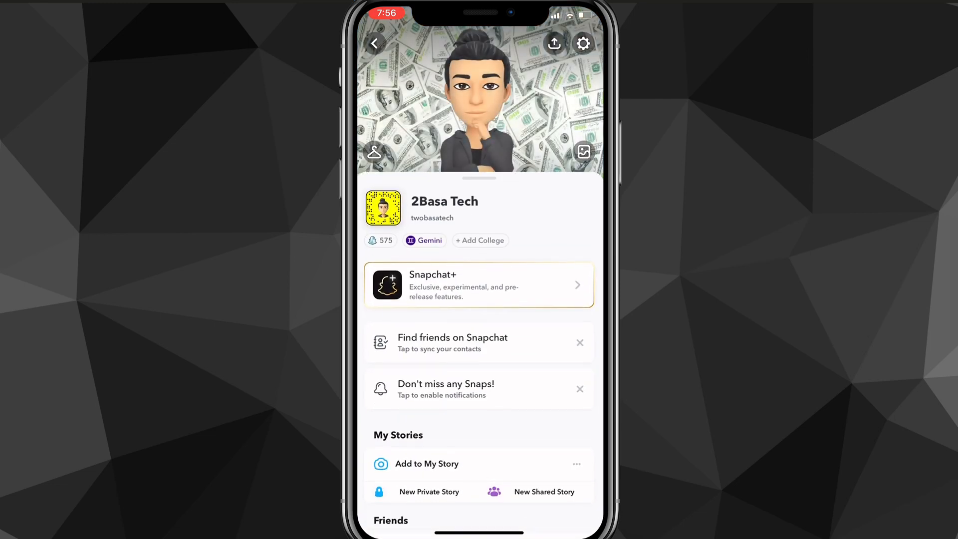
pyautogui.click(583, 43)
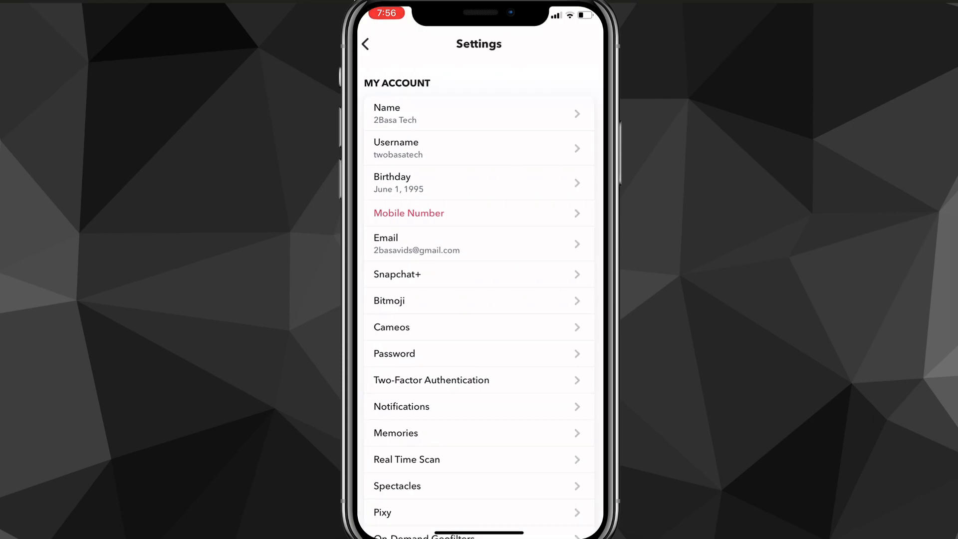
# Scroll Settings to Privacy Controls and open Blocked Users, showing three accounts
pyautogui.scroll(-3)
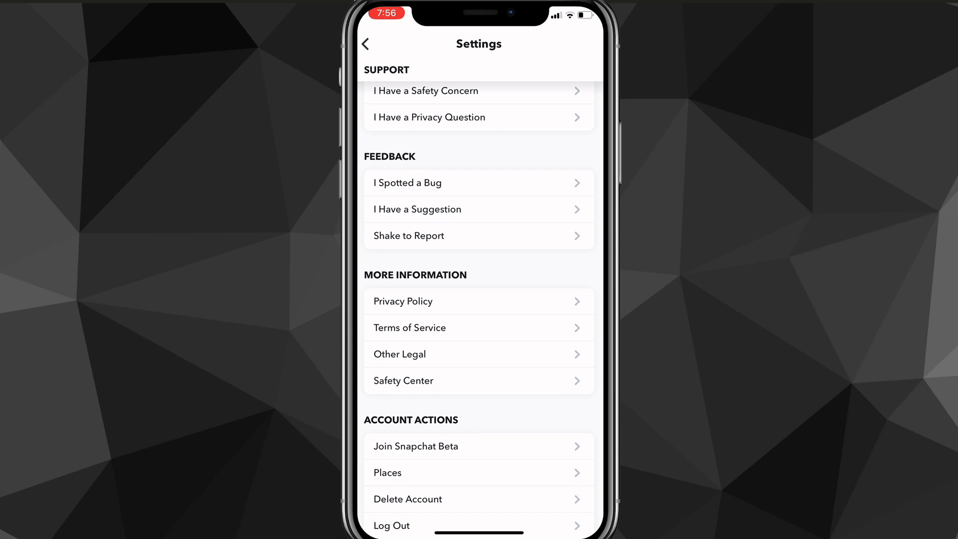
pyautogui.scroll(3)
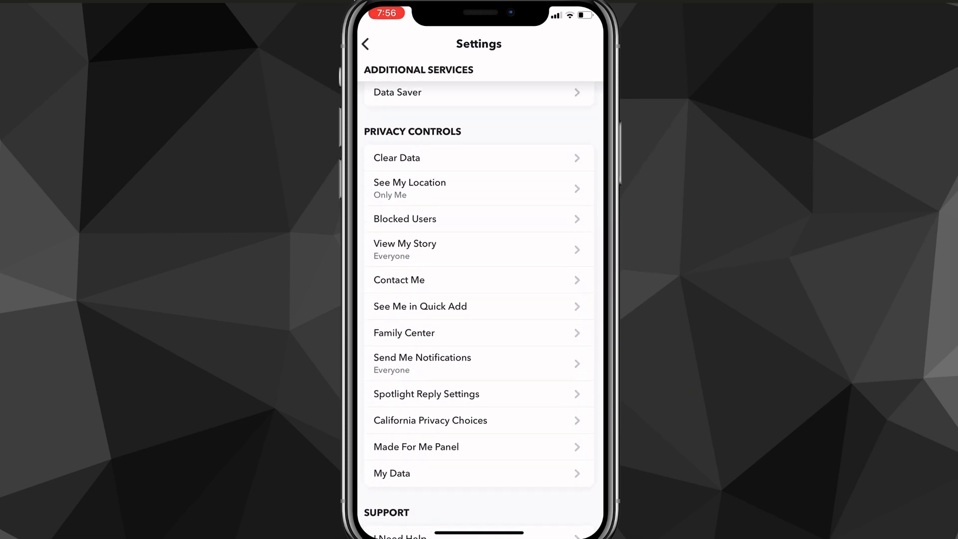
pyautogui.scroll(-3)
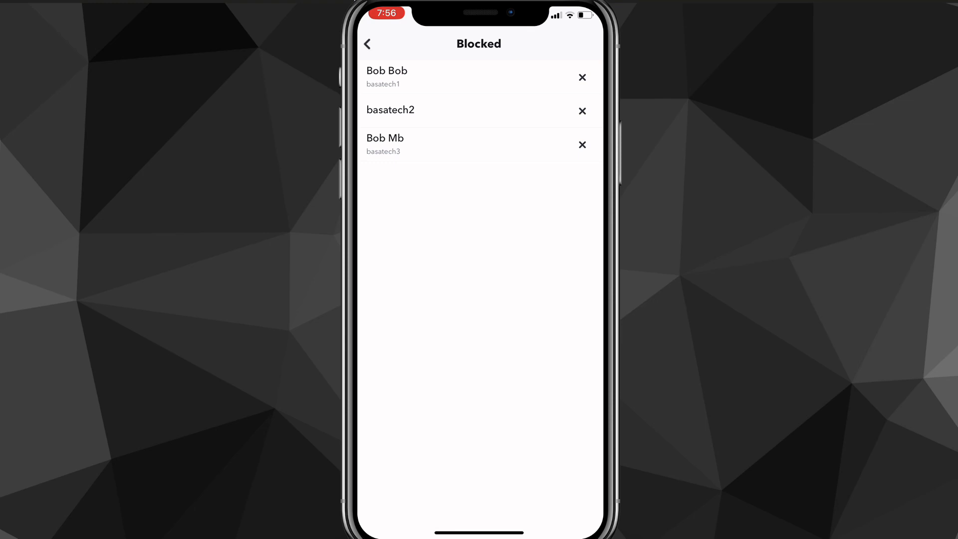
# Unblock Bob Bob, basatech2 and Bob Mb, then leave the empty Blocked list
pyautogui.click(582, 77)
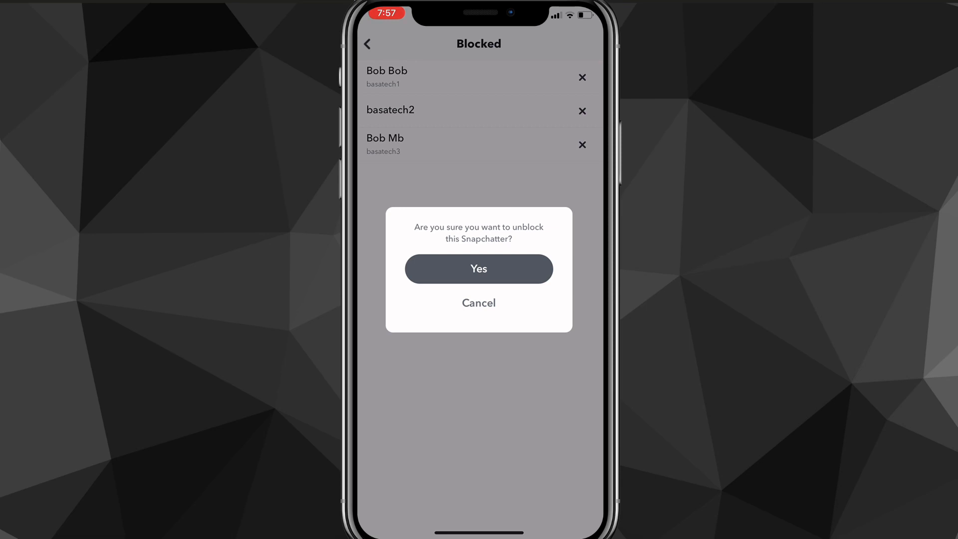
pyautogui.click(478, 269)
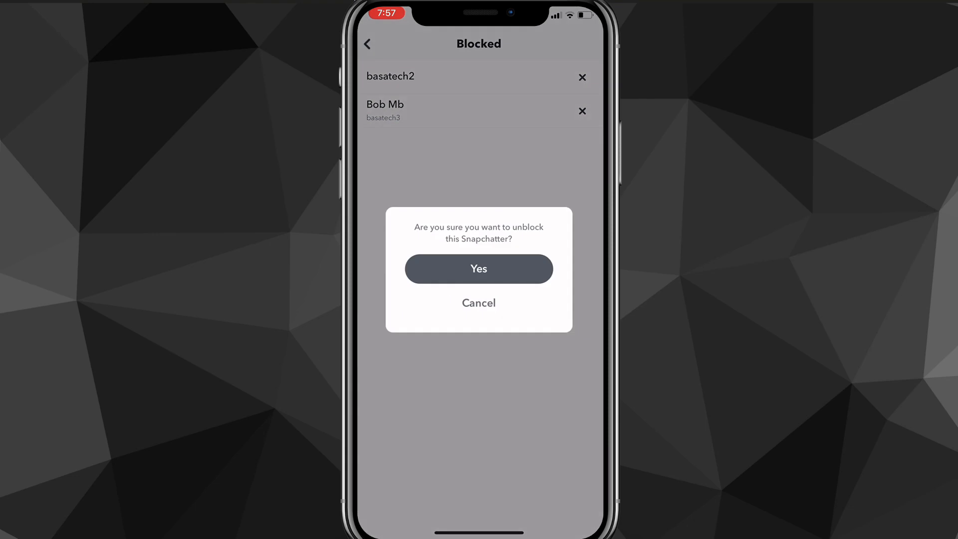
pyautogui.click(478, 269)
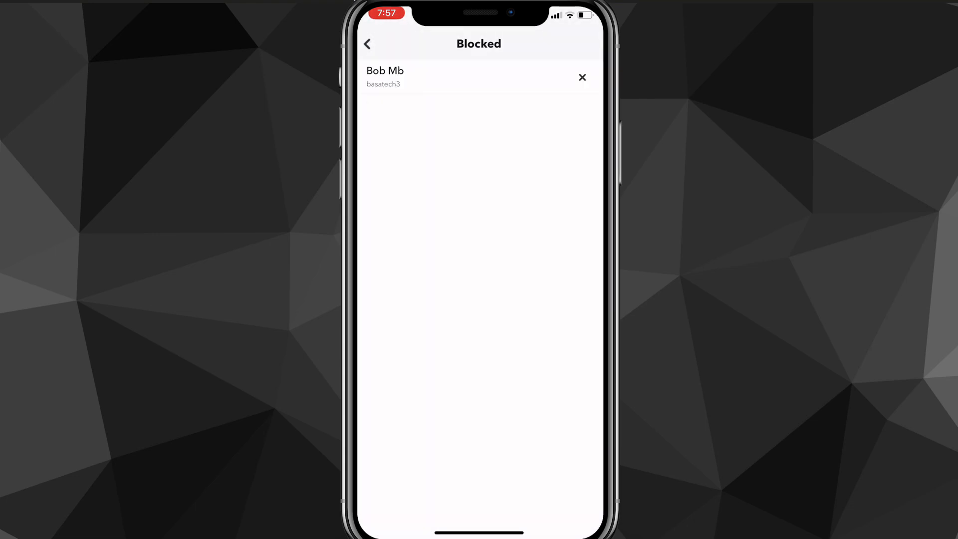
pyautogui.click(581, 78)
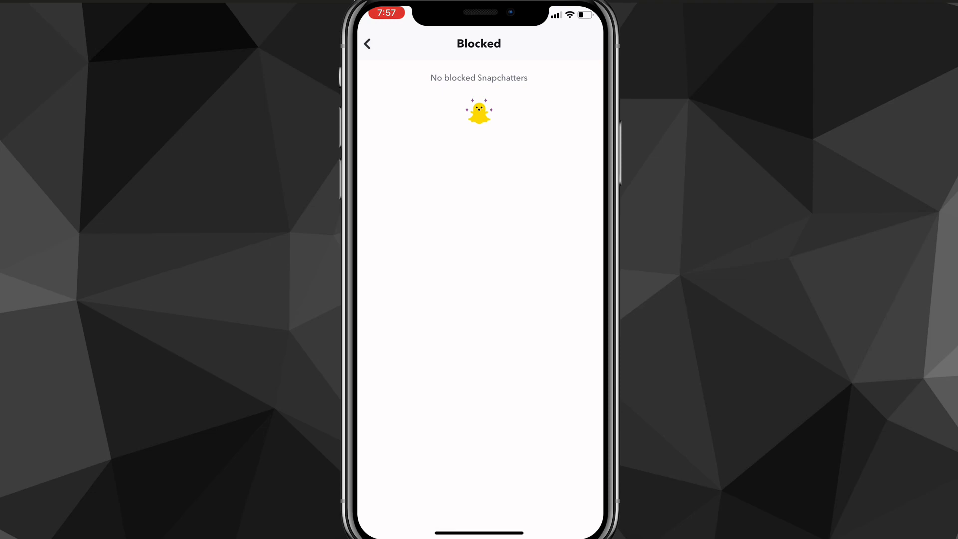
pyautogui.click(367, 44)
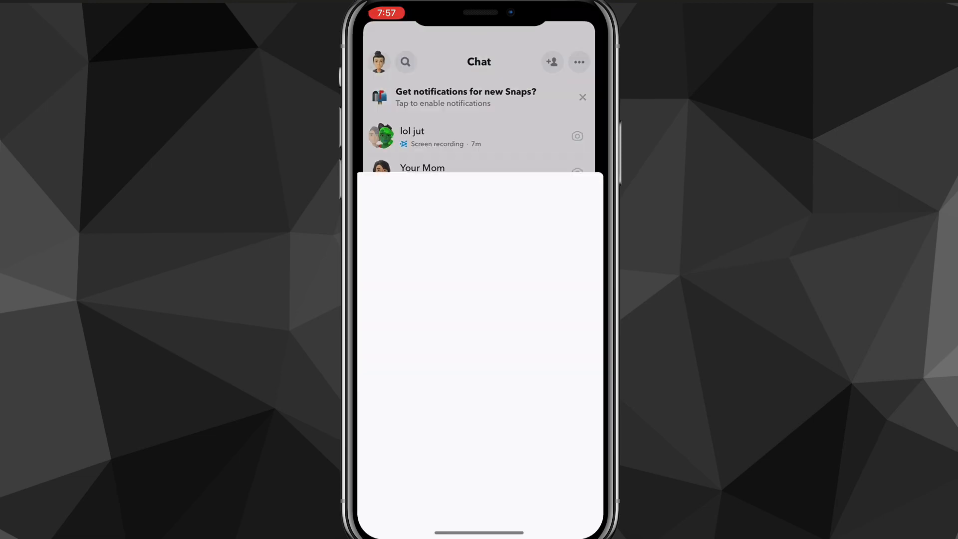
# In New Chat, search basatech1 and add Bob Bob back as a friend
pyautogui.click(550, 62)
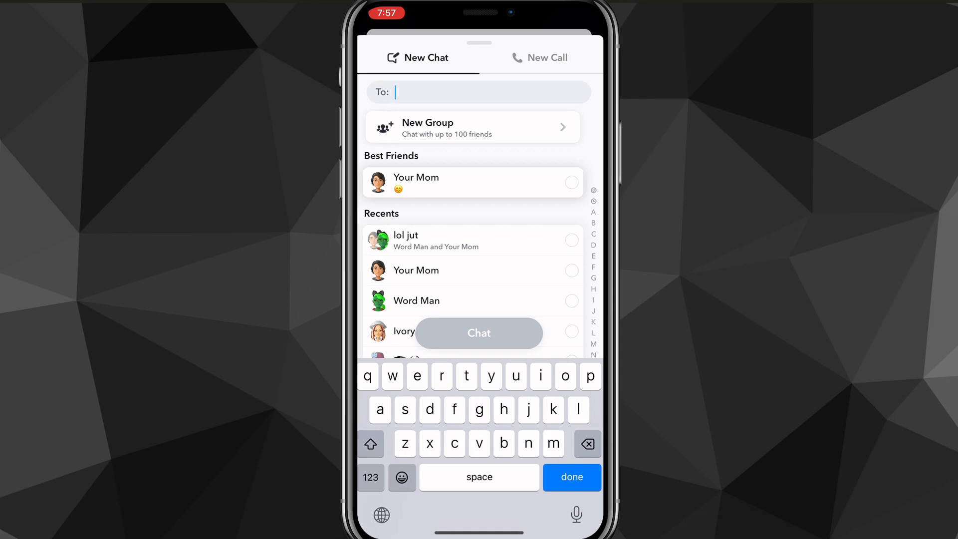
pyautogui.write('bas')
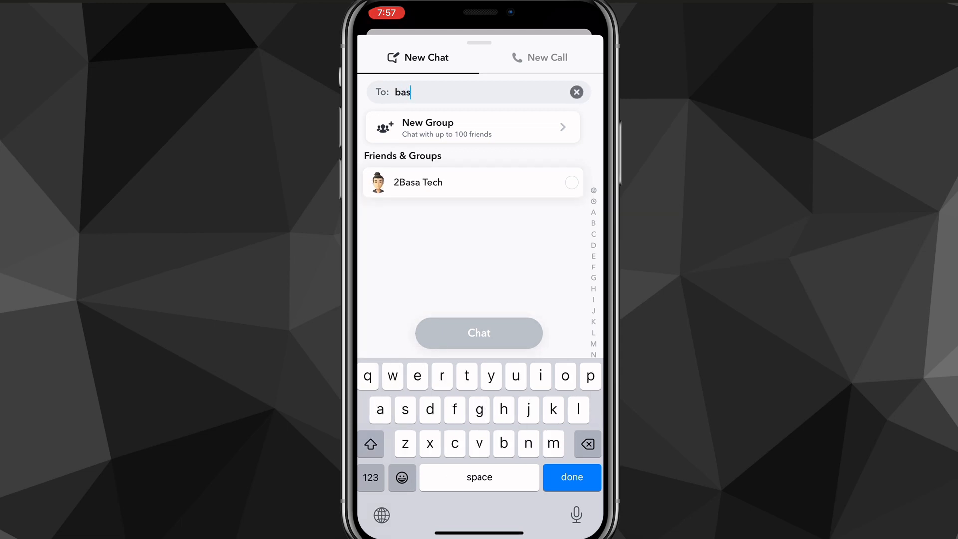
pyautogui.write('a')
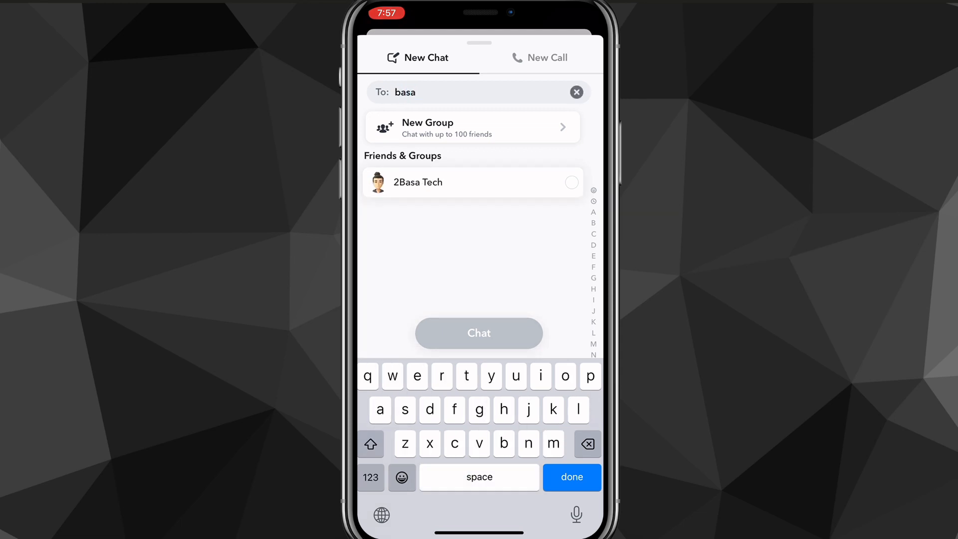
pyautogui.write('t')
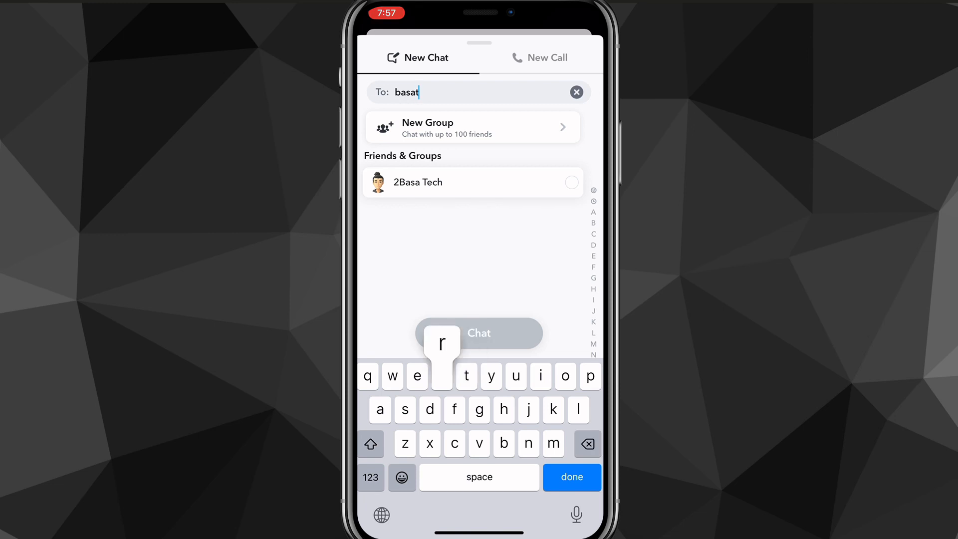
pyautogui.write('r')
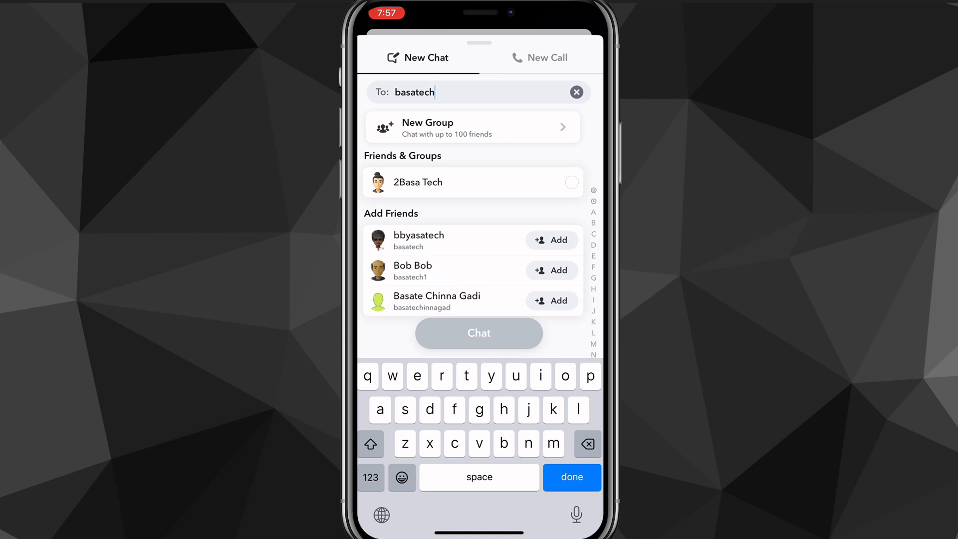
pyautogui.write('1')
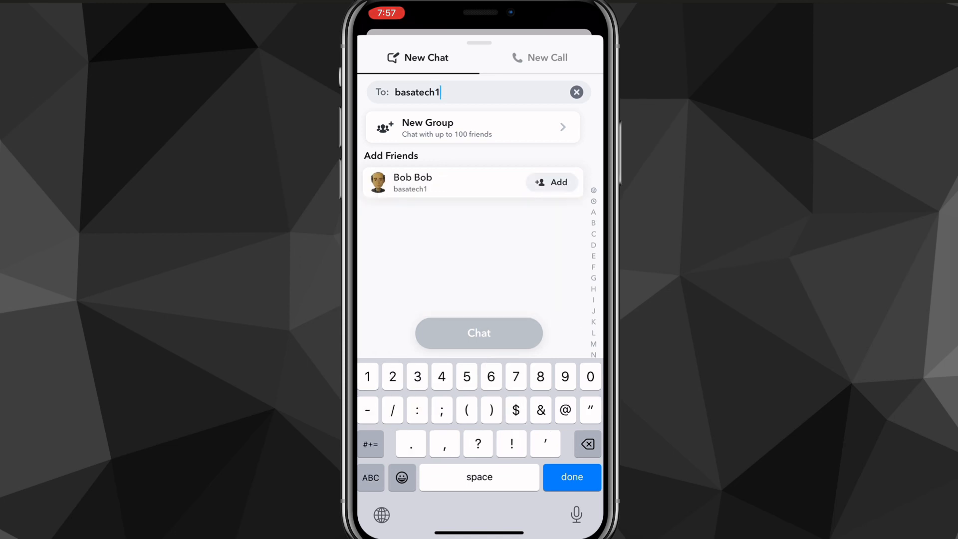
pyautogui.click(550, 182)
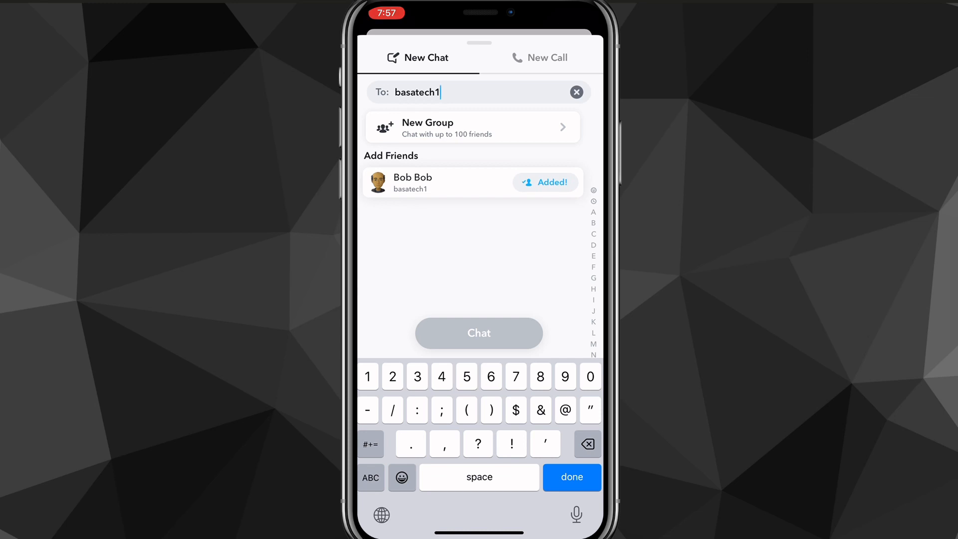
pyautogui.press('backspace')
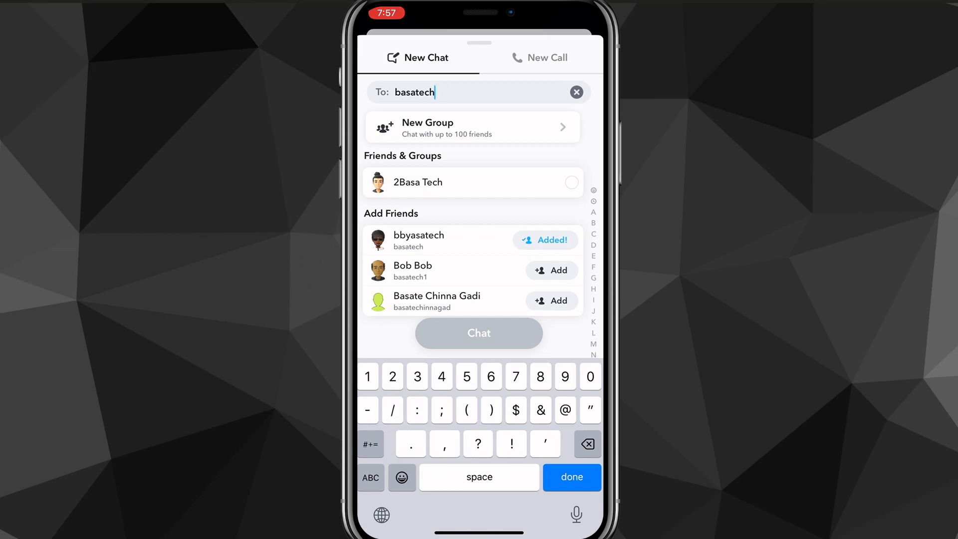
pyautogui.write('2')
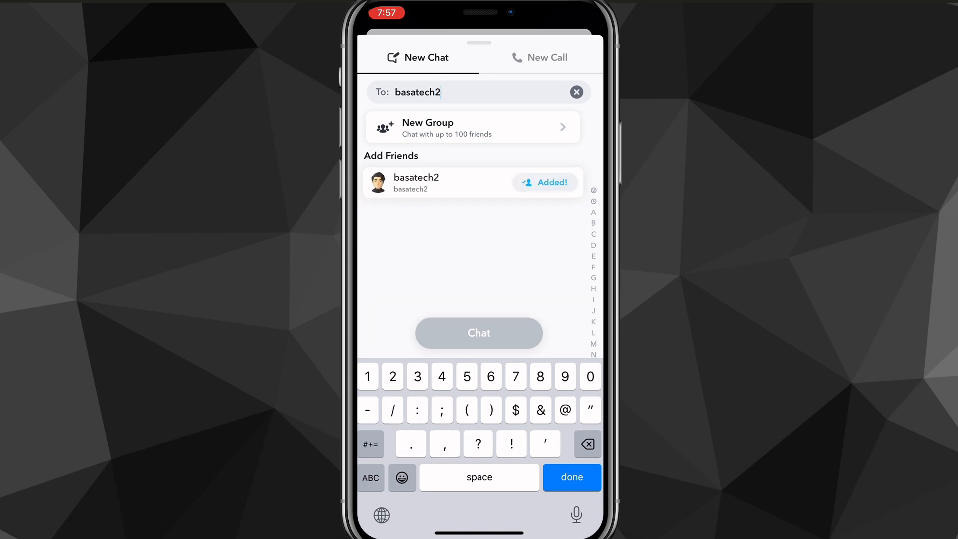
pyautogui.press('backspace')
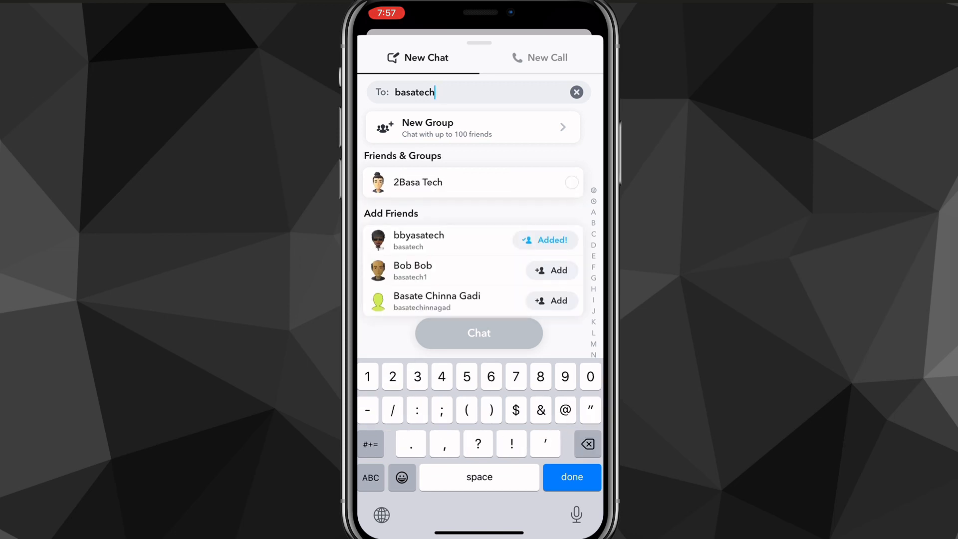
pyautogui.write('3')
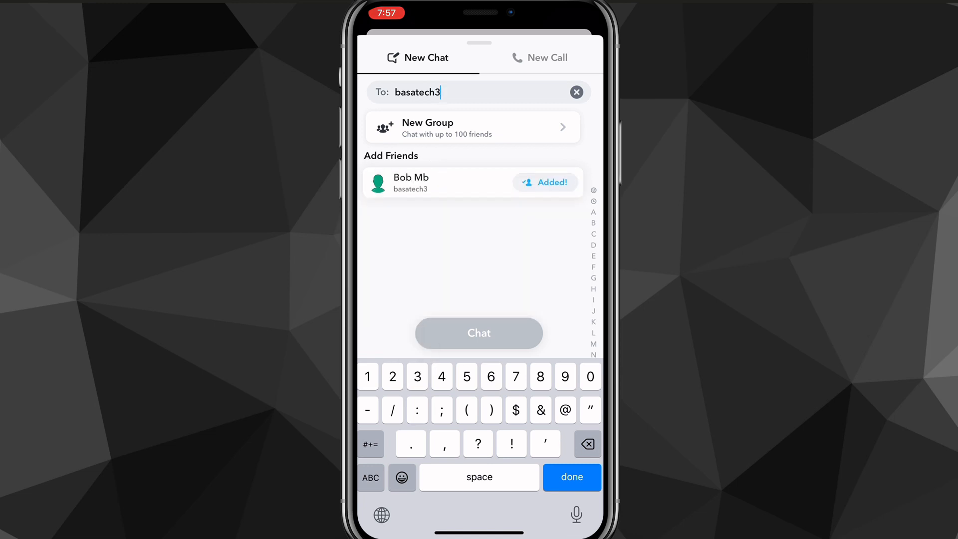